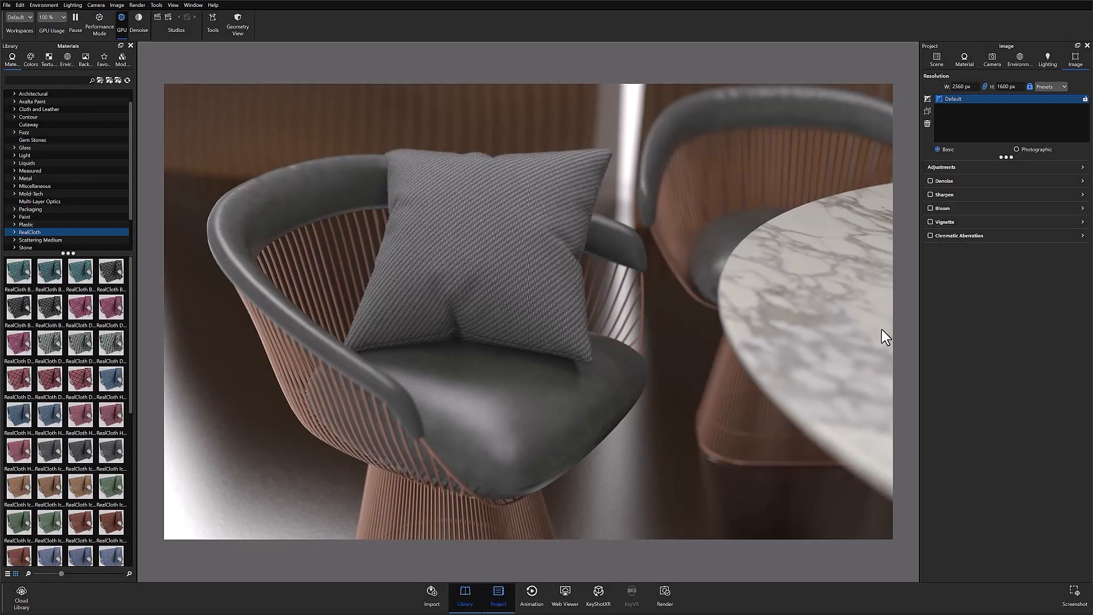
mouse_move(457, 75)
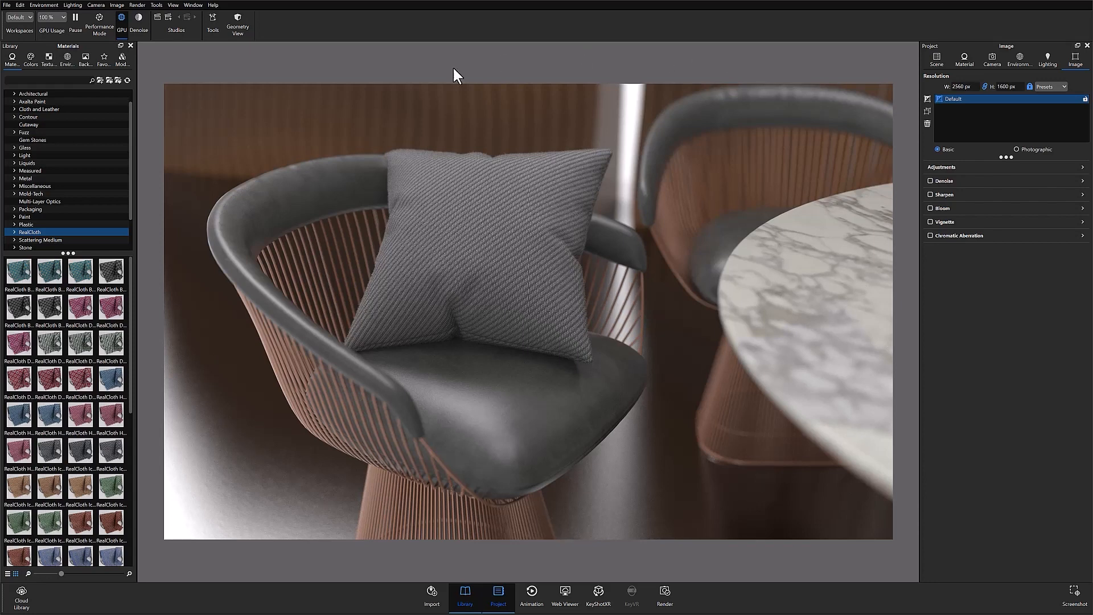
mouse_move(460, 239)
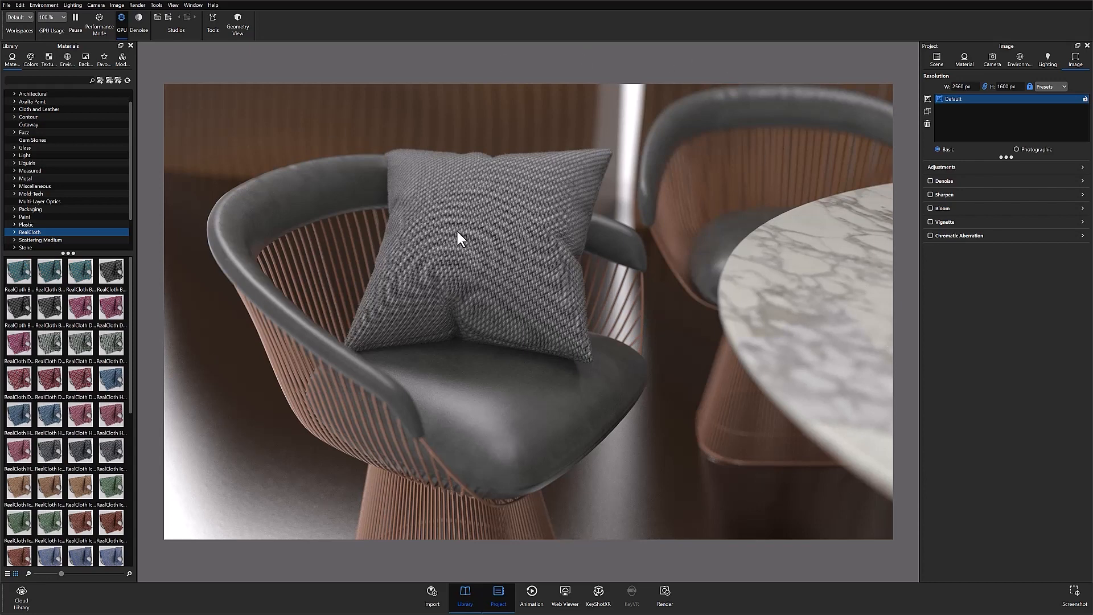
mouse_move(889, 435)
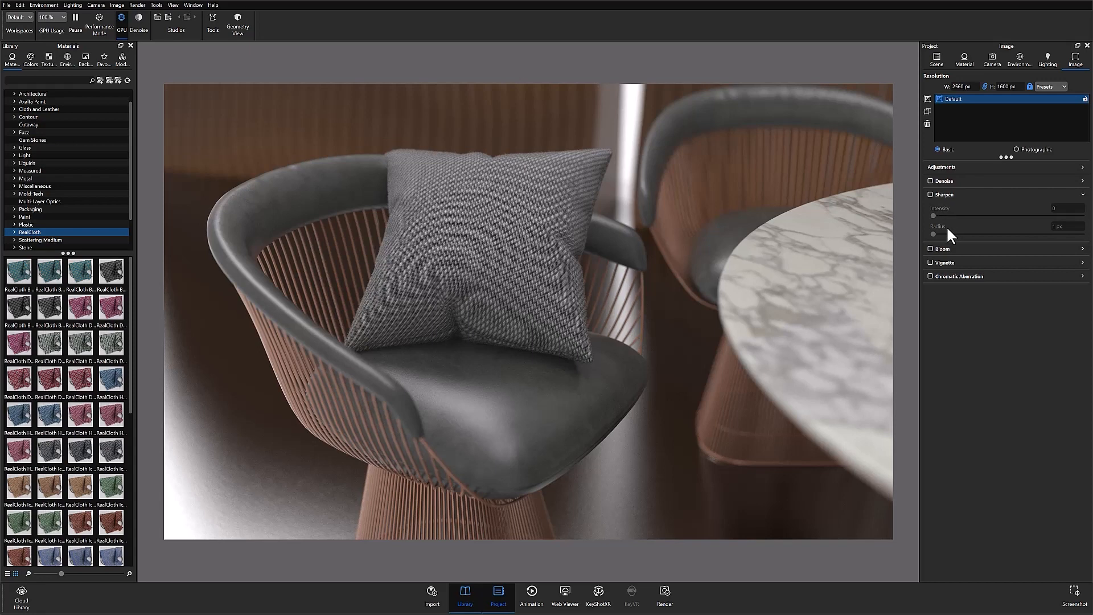
- Switch to Photographic image mode and turn on the Sharpen effect
click(1017, 149)
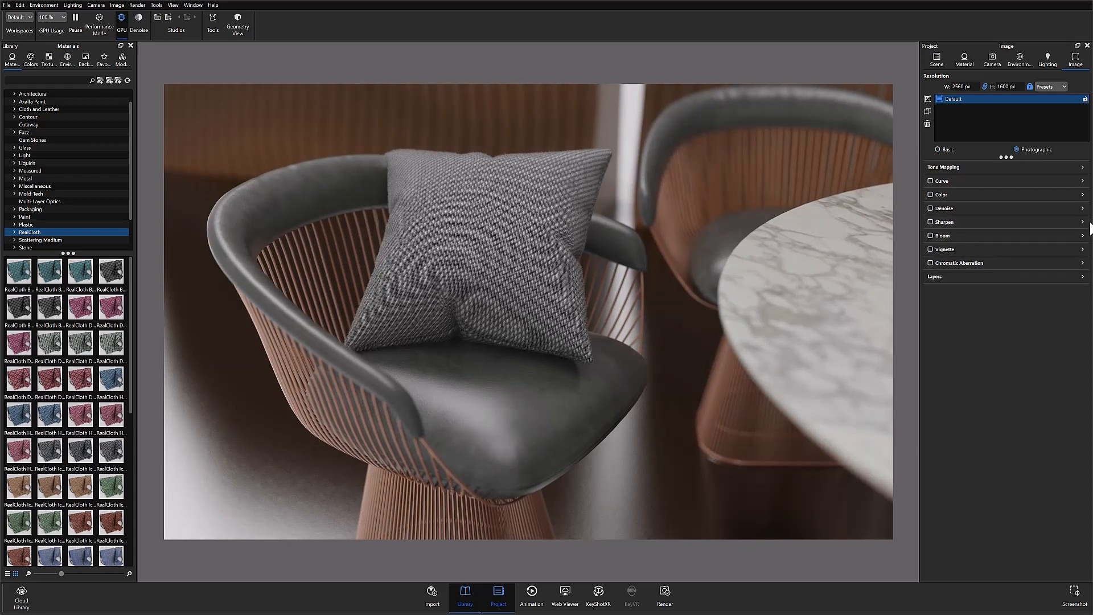
click(945, 222)
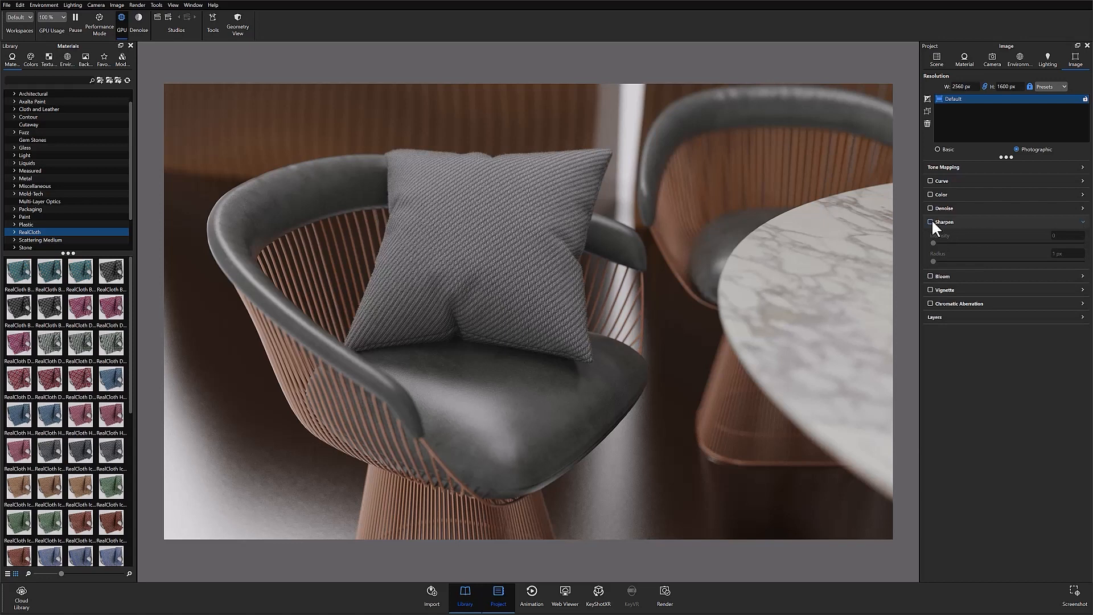
click(930, 223)
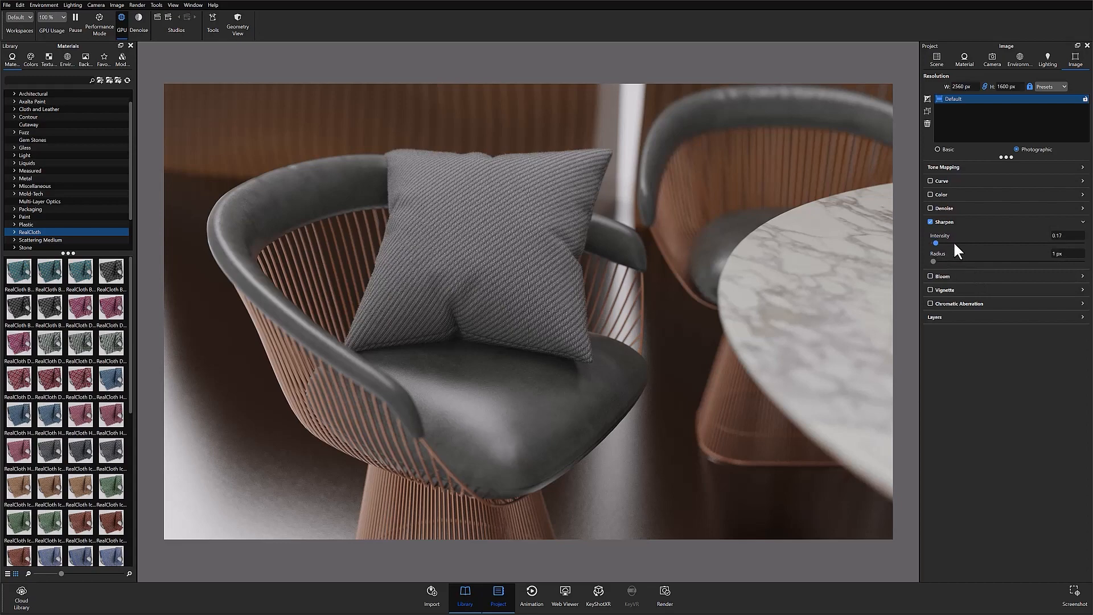
- Sweep Sharpen intensity up and down, finally setting it to the maximum of 10
drag(933, 243, 959, 243)
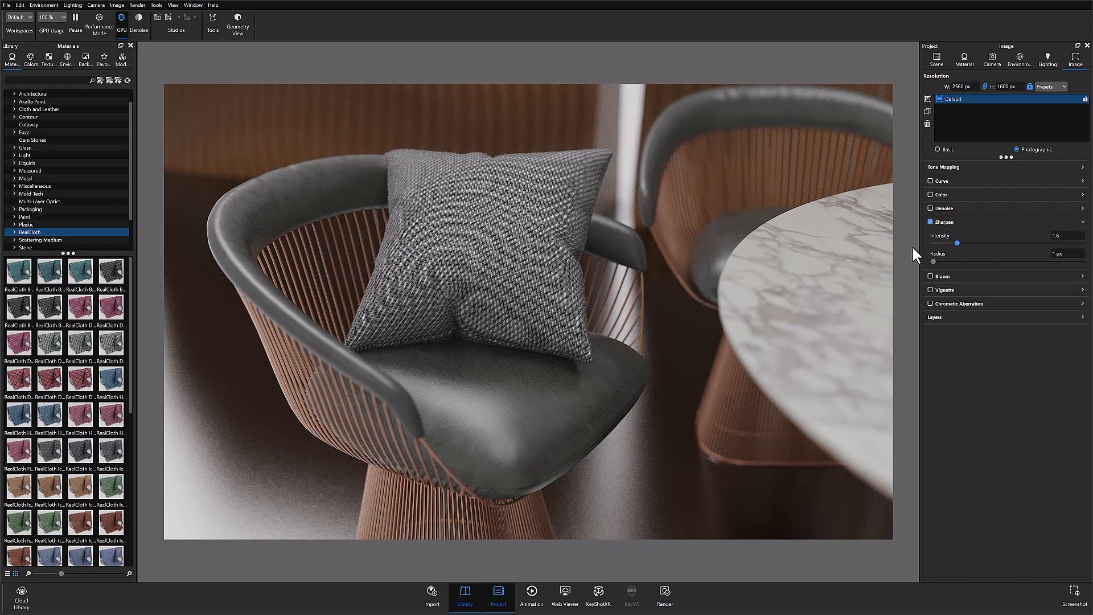
drag(960, 242, 1056, 243)
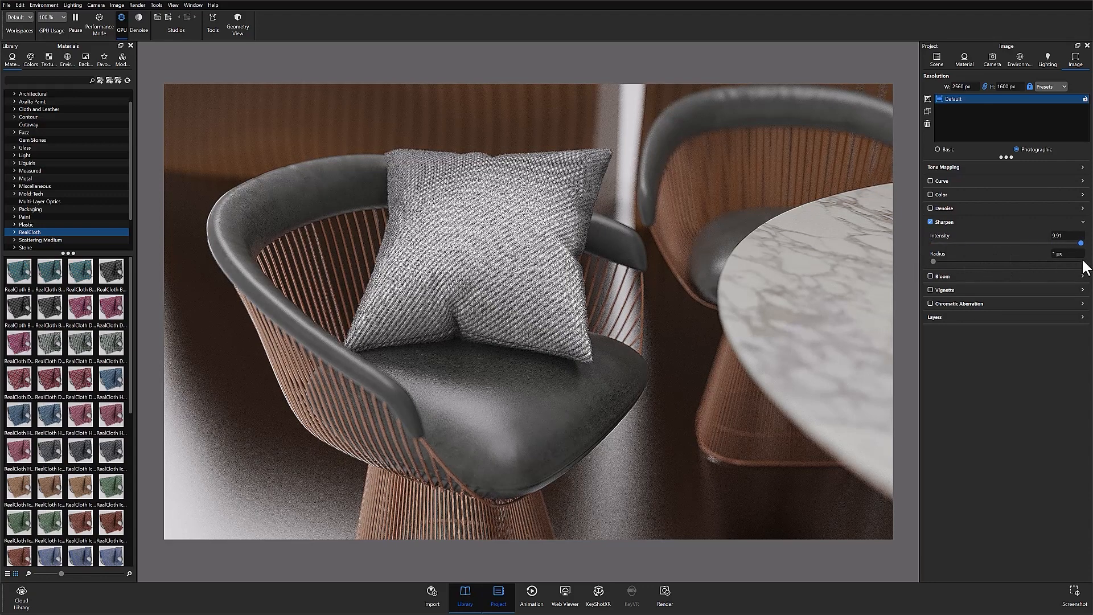
drag(1081, 242, 933, 243)
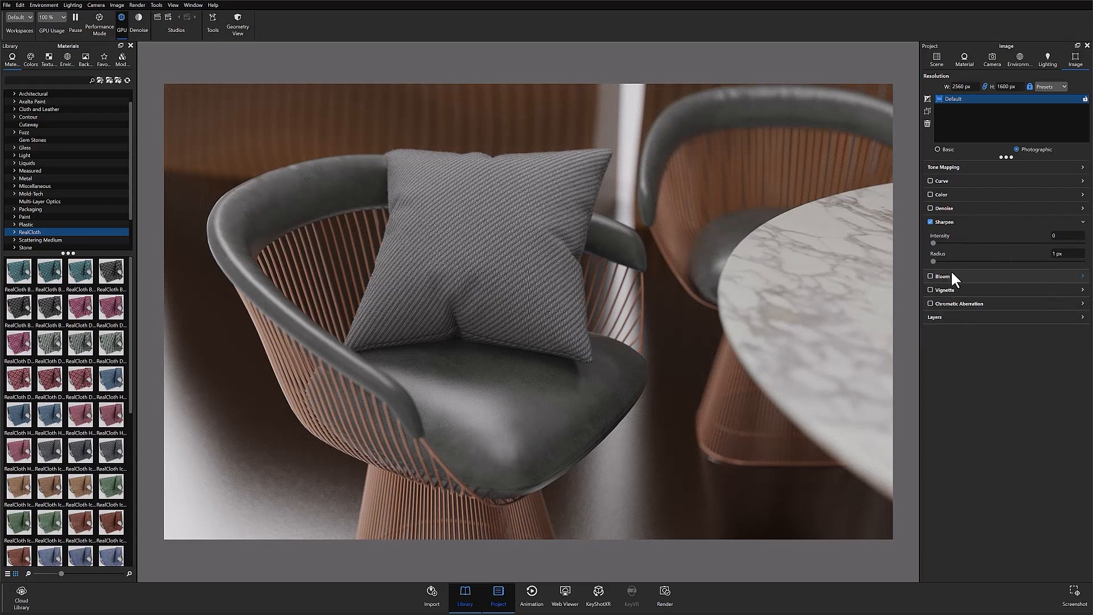
drag(933, 243, 947, 243)
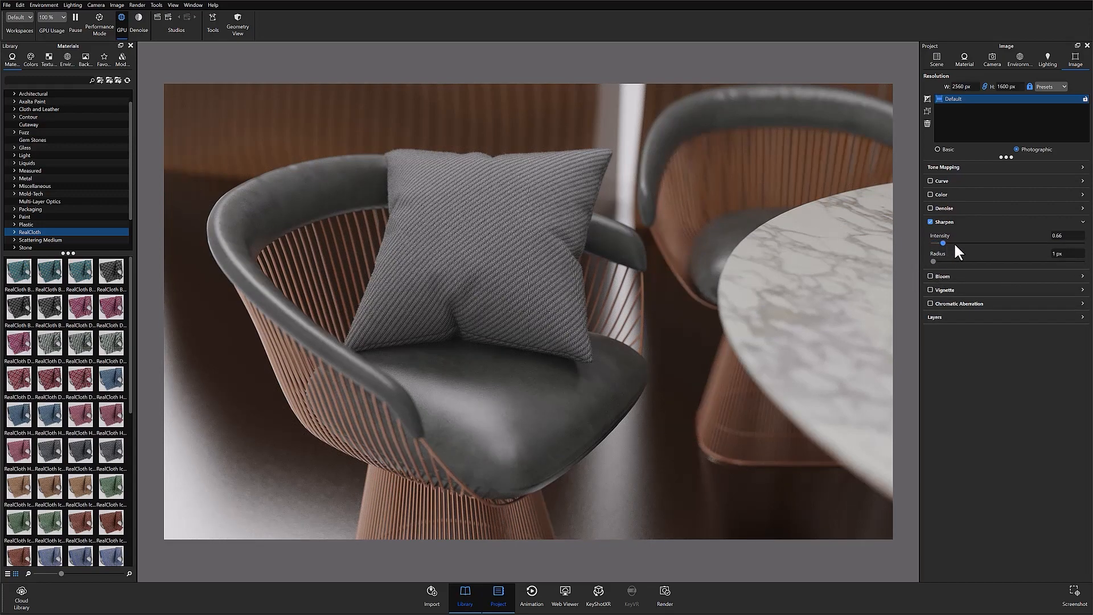
drag(946, 246, 1082, 246)
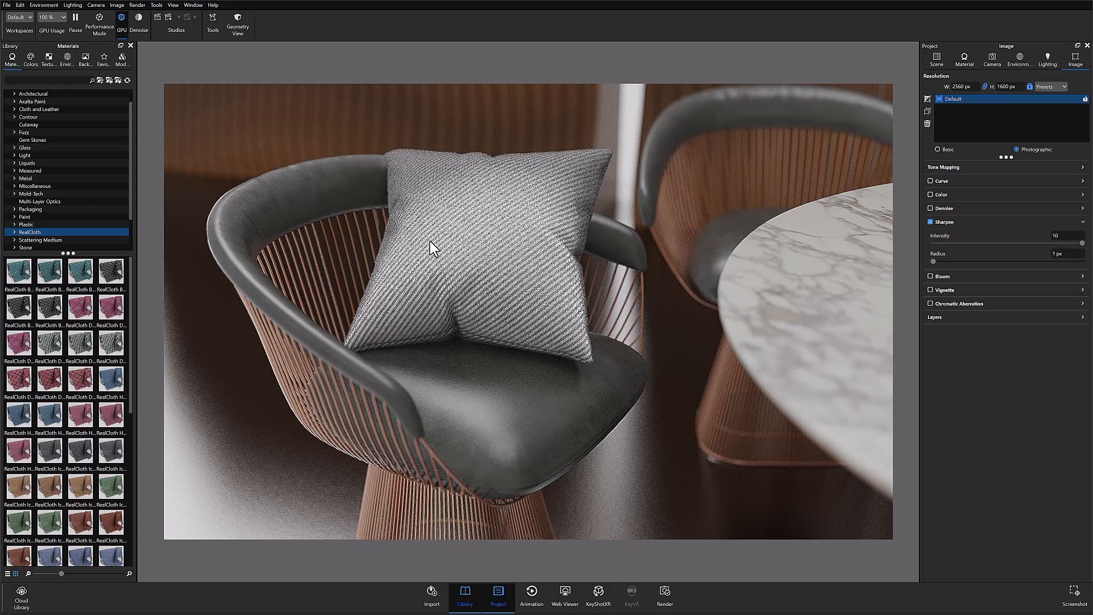
mouse_move(494, 220)
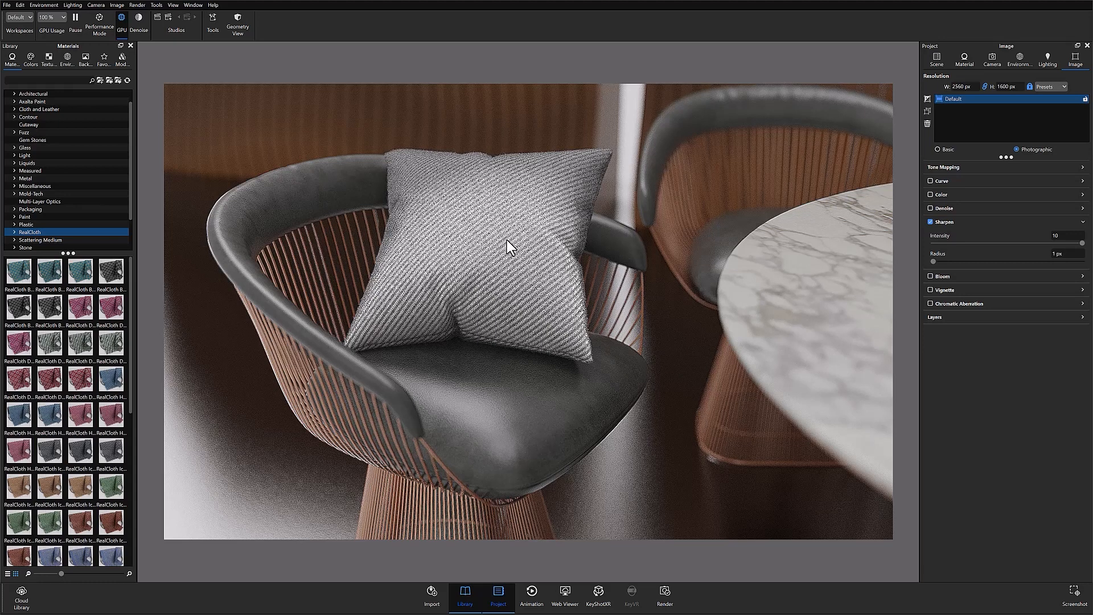
mouse_move(945, 265)
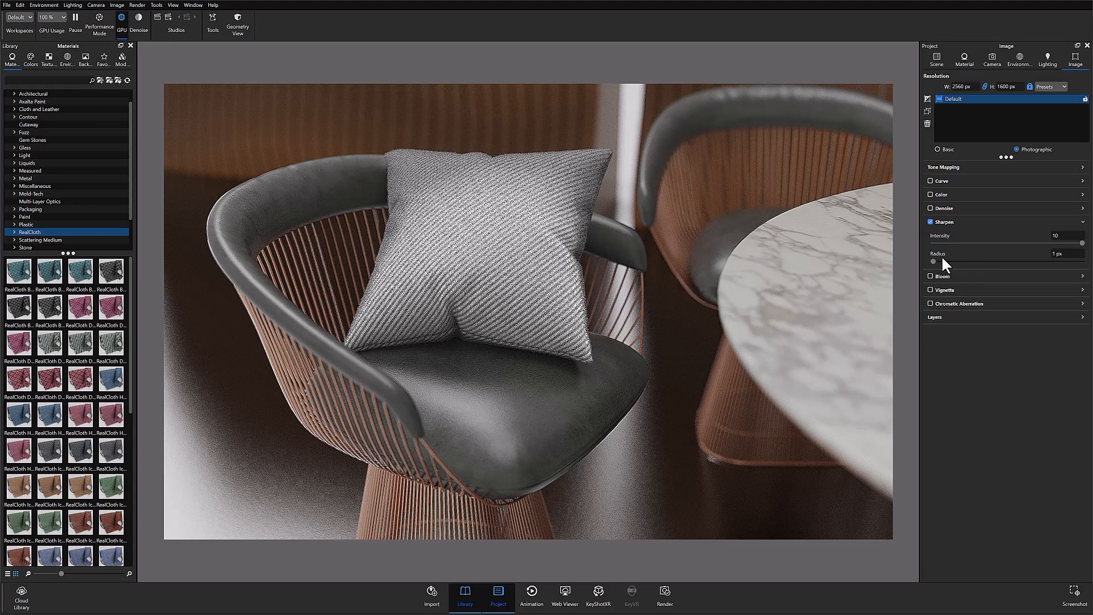
mouse_move(935, 262)
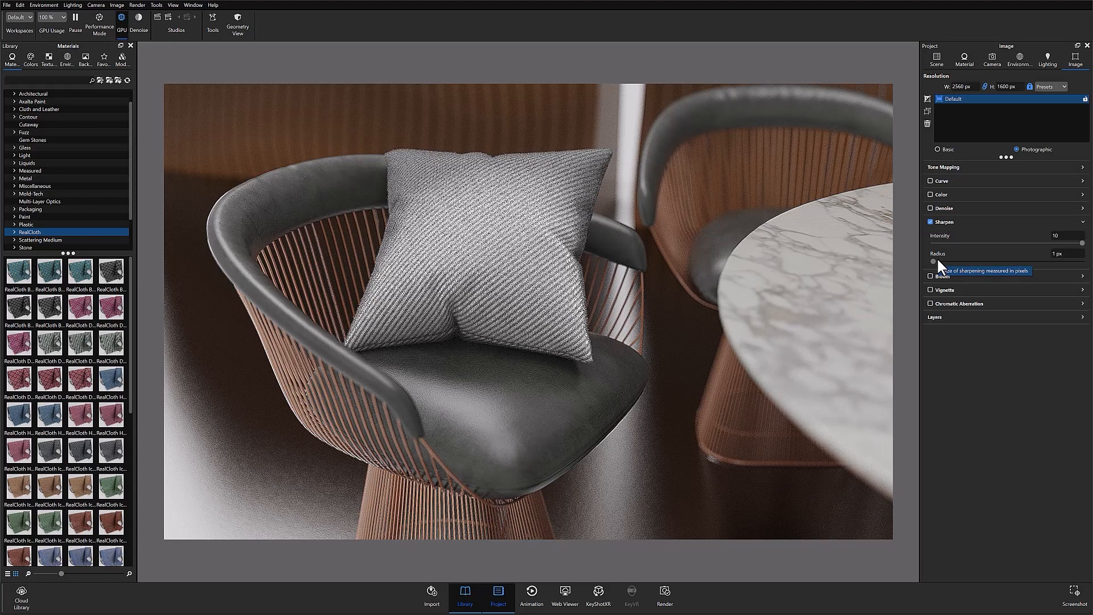
- Widen the Sharpen radius to 9 px, then lower intensity to a subtle amount
drag(934, 261, 1053, 262)
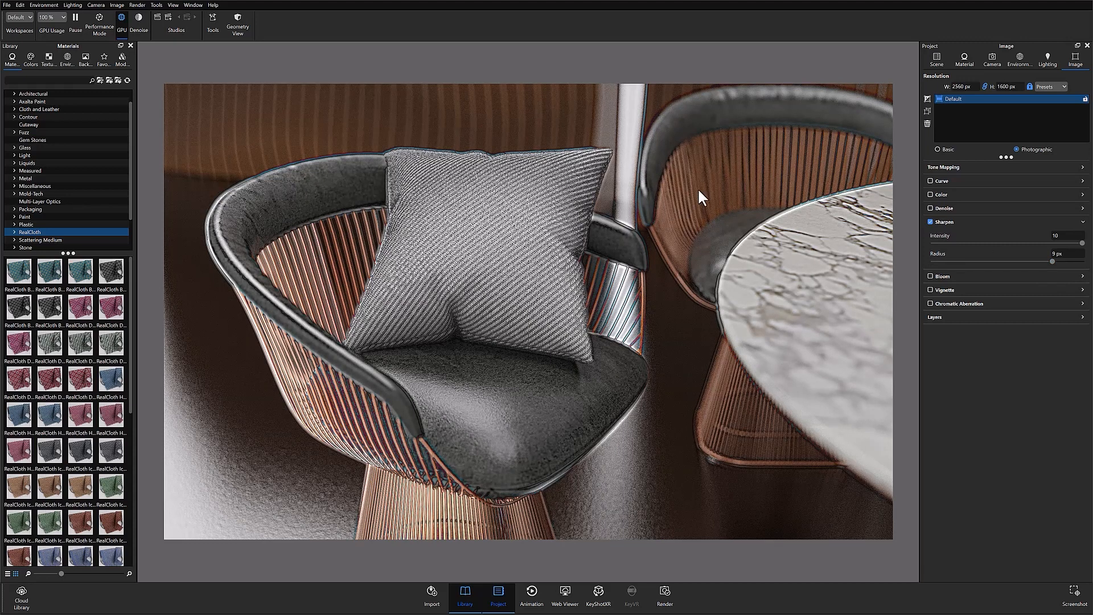
mouse_move(643, 178)
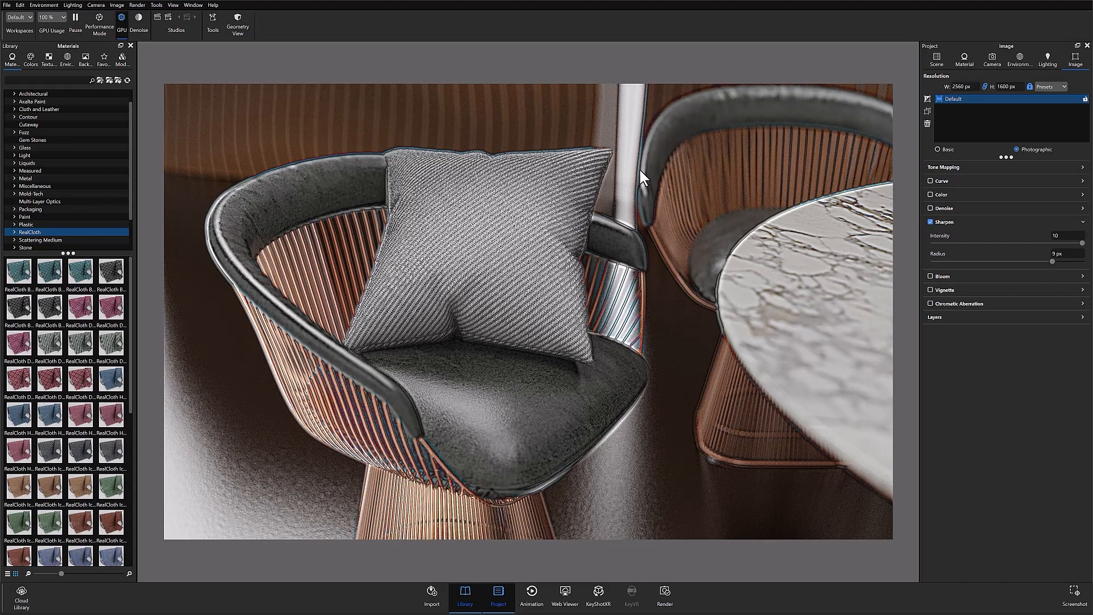
mouse_move(293, 172)
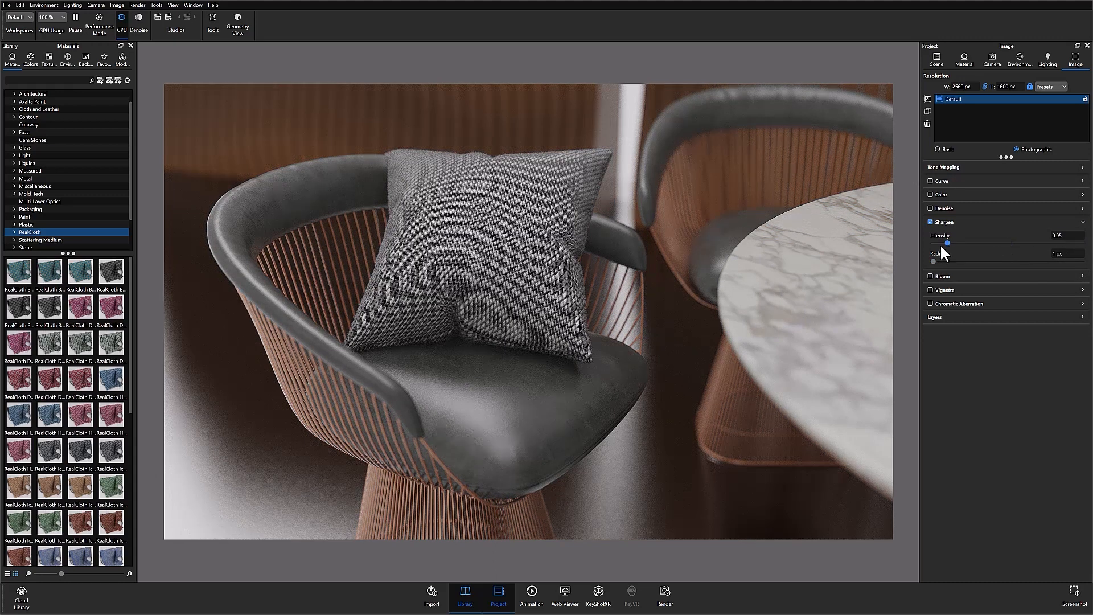
drag(948, 243, 964, 242)
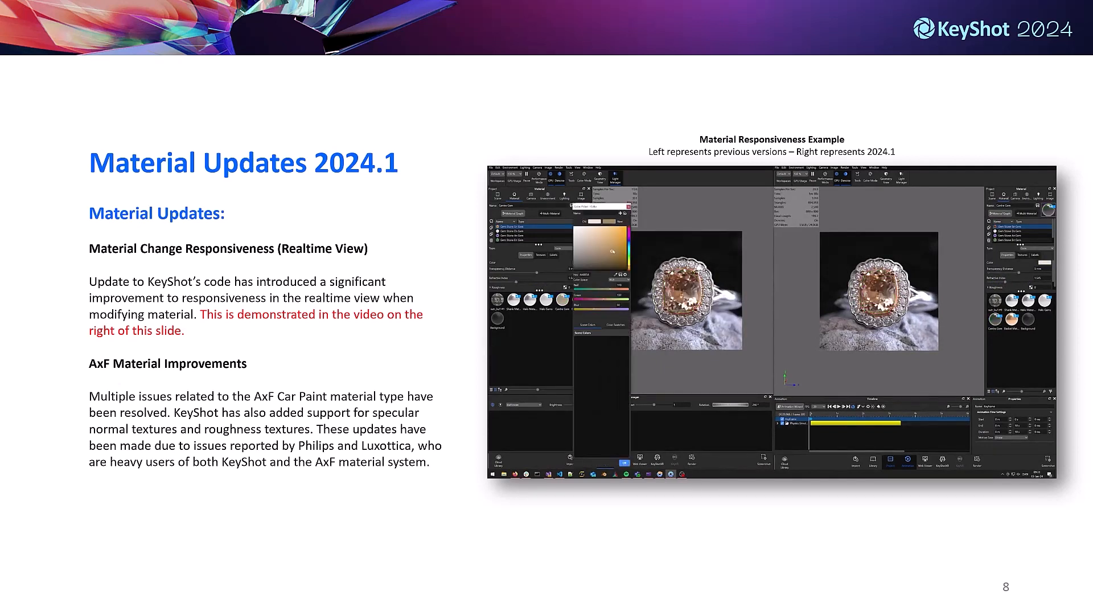
- Advance the slideshow past the Material Updates 2024.1 slide to the next slide
key(Right)
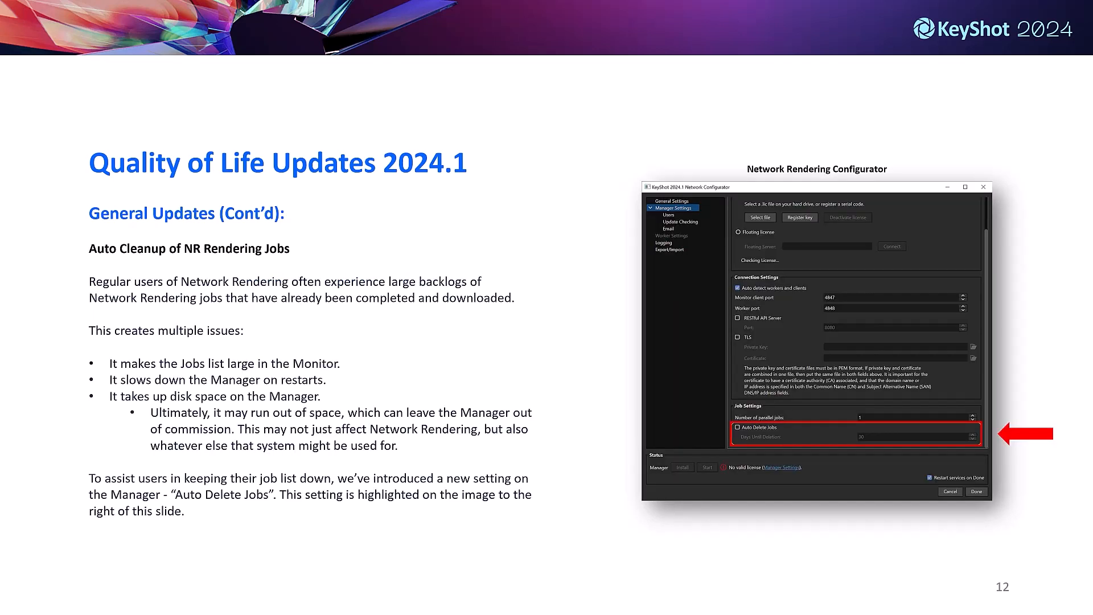